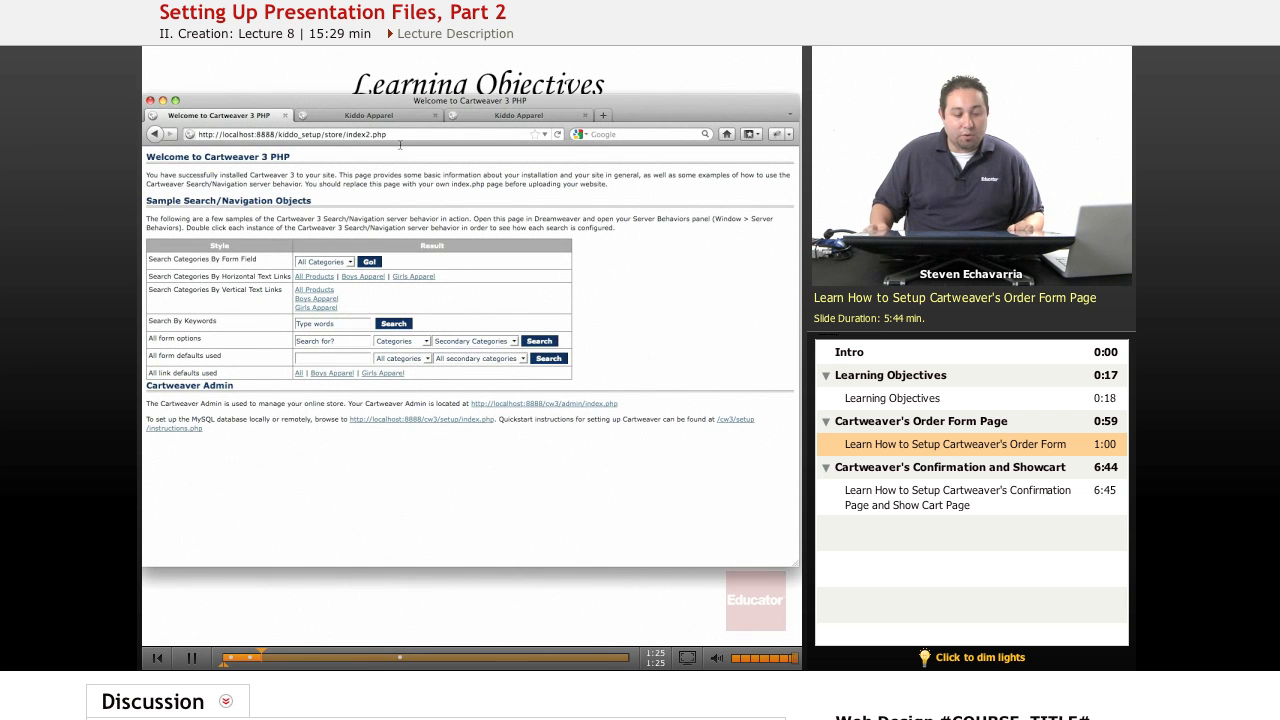
{"action": "mouse_move", "coordinate": [315, 276]}
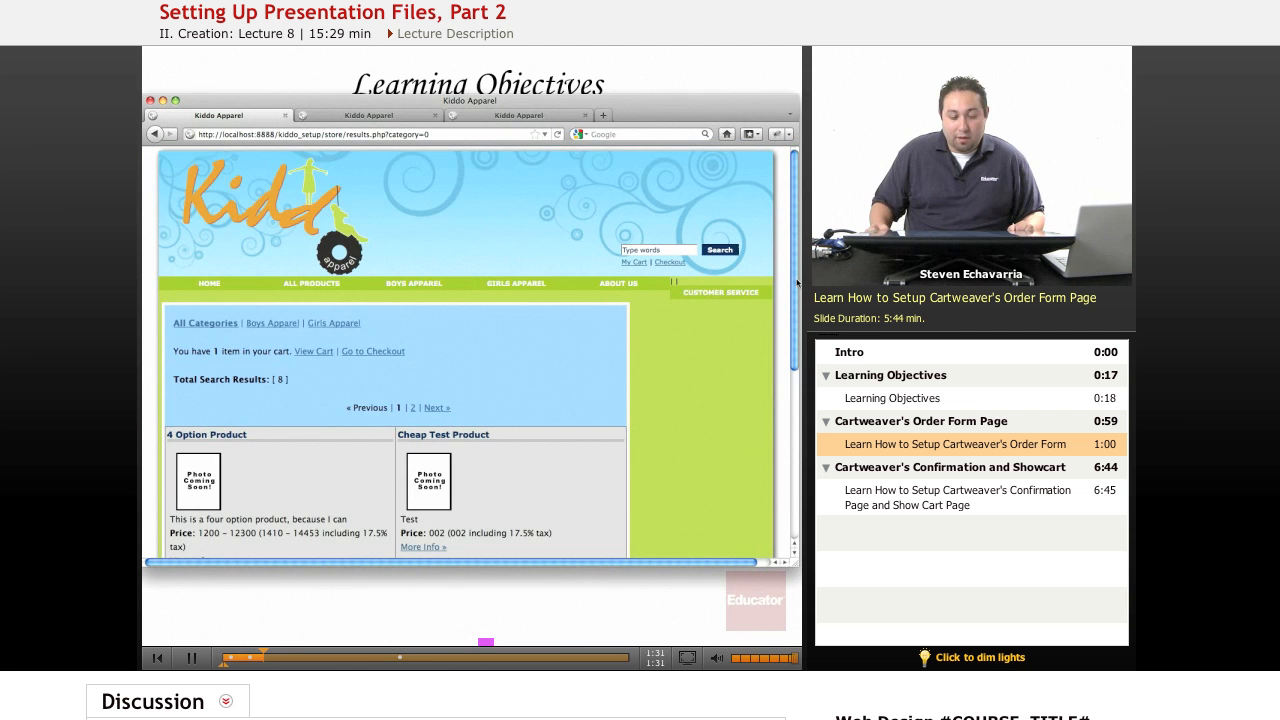
Step: Scroll the Cartweaver welcome page toward the Kiddo Apparel results listing
{"action": "scroll", "scroll_direction": "down", "scroll_amount": 3}
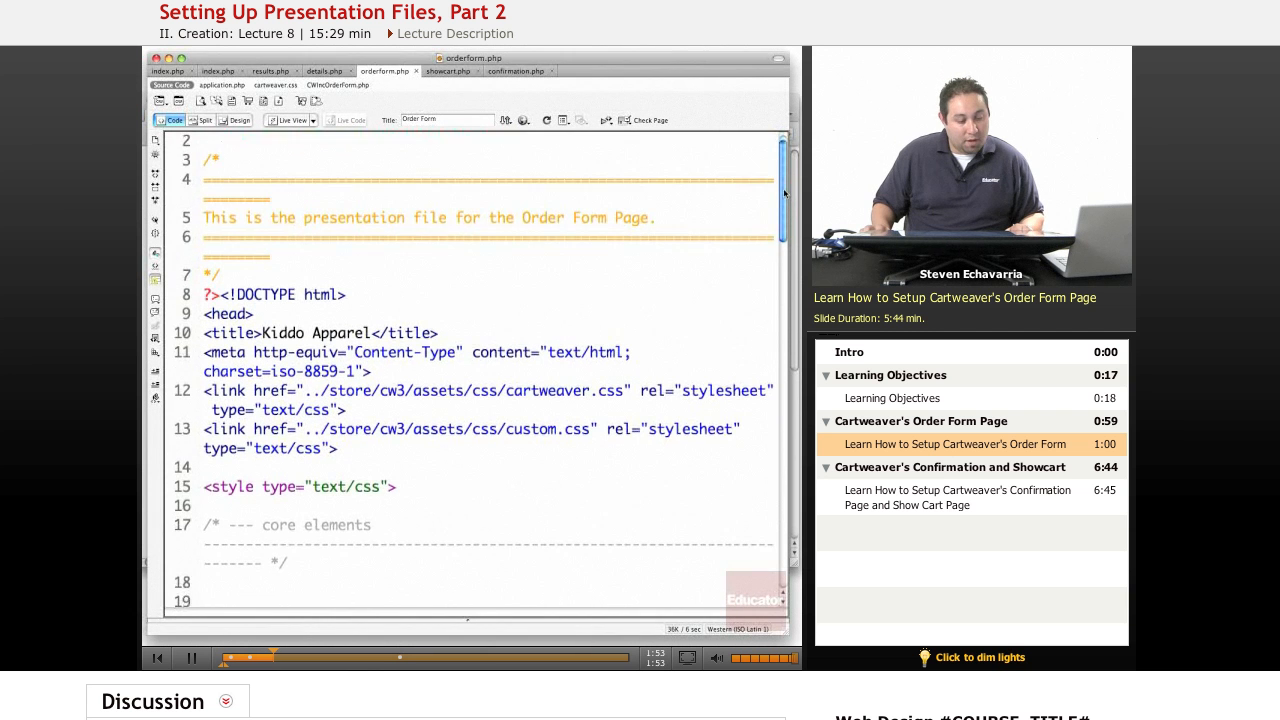
Step: Scroll results.php code and edit the cartweaver.css link href path
{"action": "scroll", "scroll_direction": "down", "scroll_amount": 3}
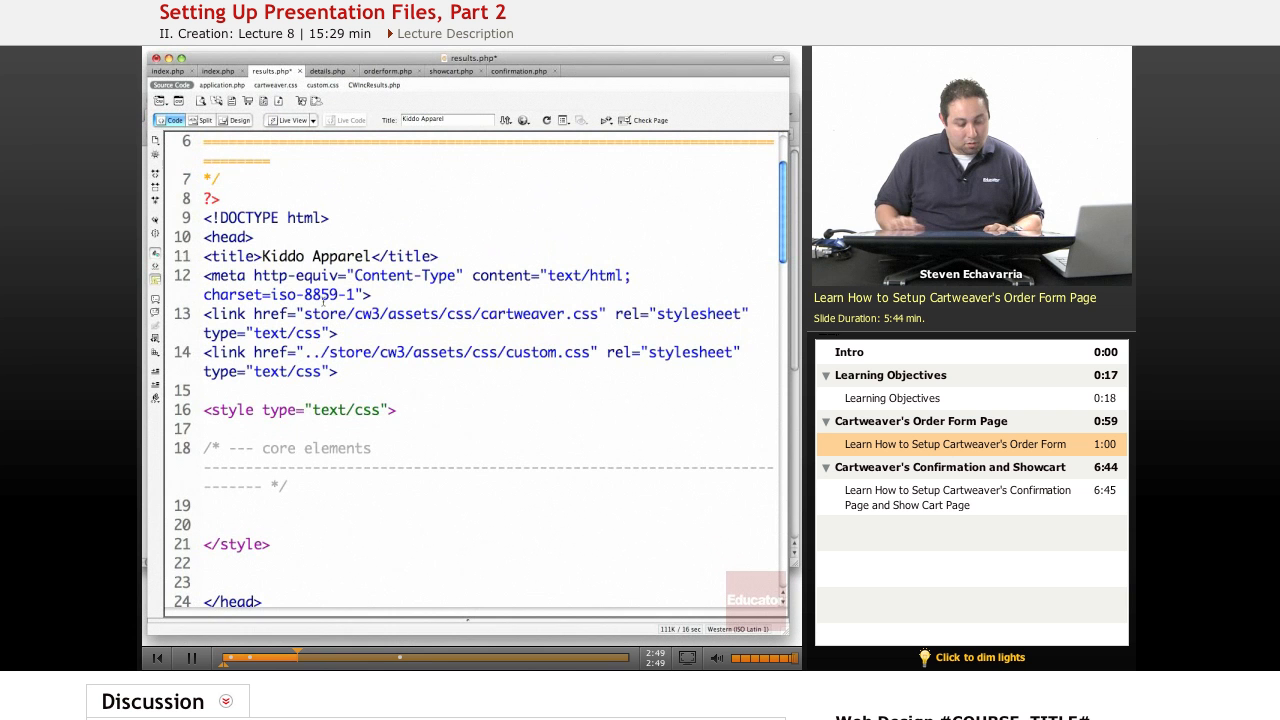
{"action": "left_click", "coordinate": [325, 71]}
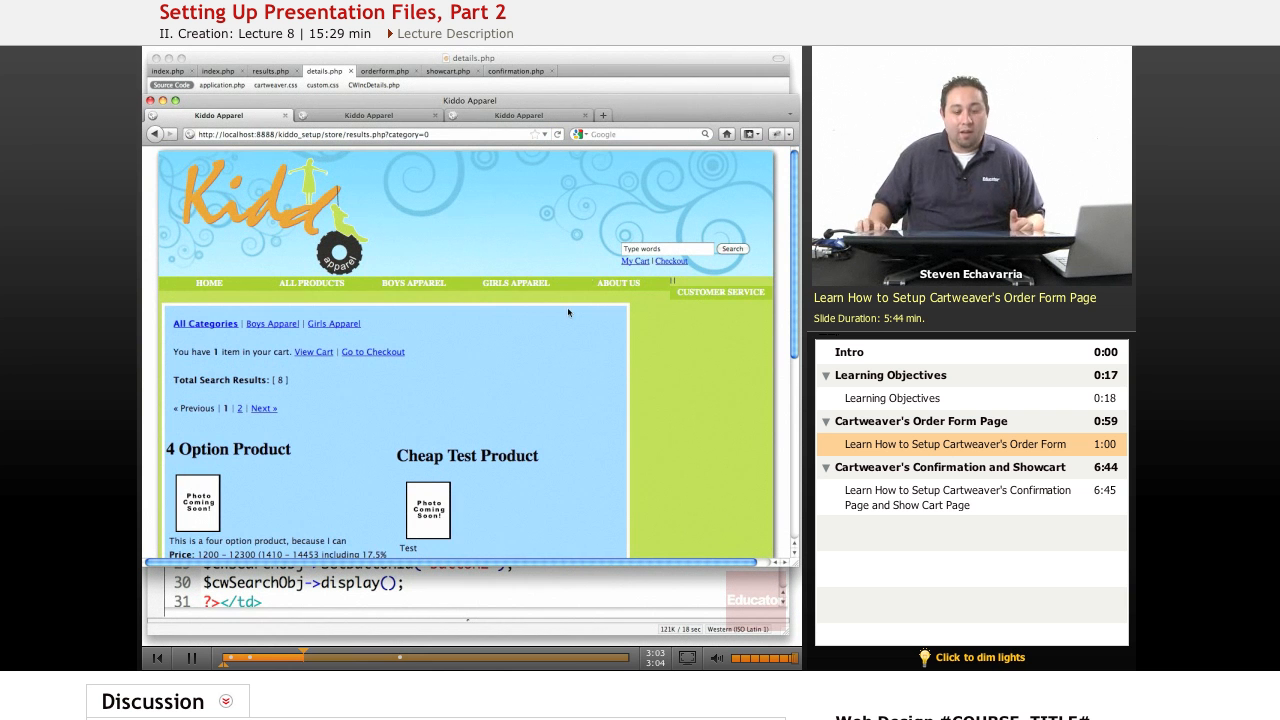
Step: Scroll through the reloaded, styled results page in Firefox
{"action": "scroll", "scroll_direction": "down", "scroll_amount": 3}
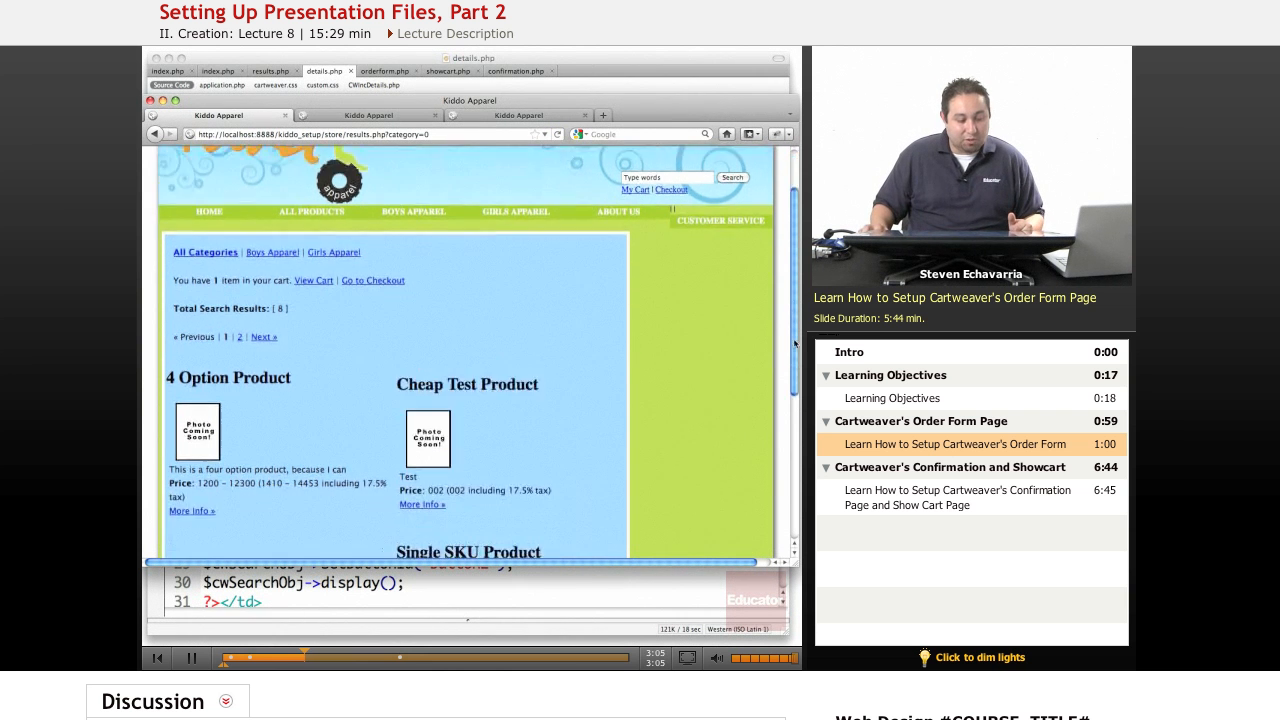
{"action": "scroll", "scroll_direction": "down", "scroll_amount": 3}
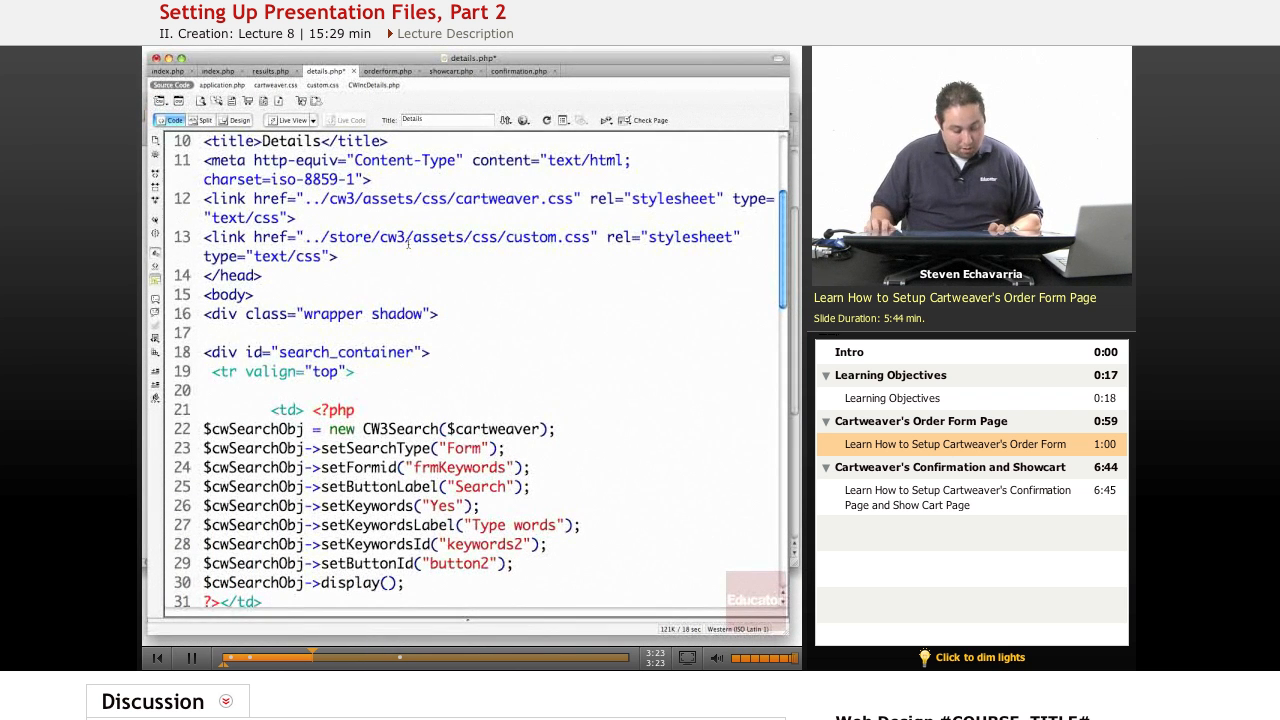
Step: Switch from results.php to orderform.php and scroll down to the CWIncOrderForm.php include
{"action": "left_click", "coordinate": [270, 71]}
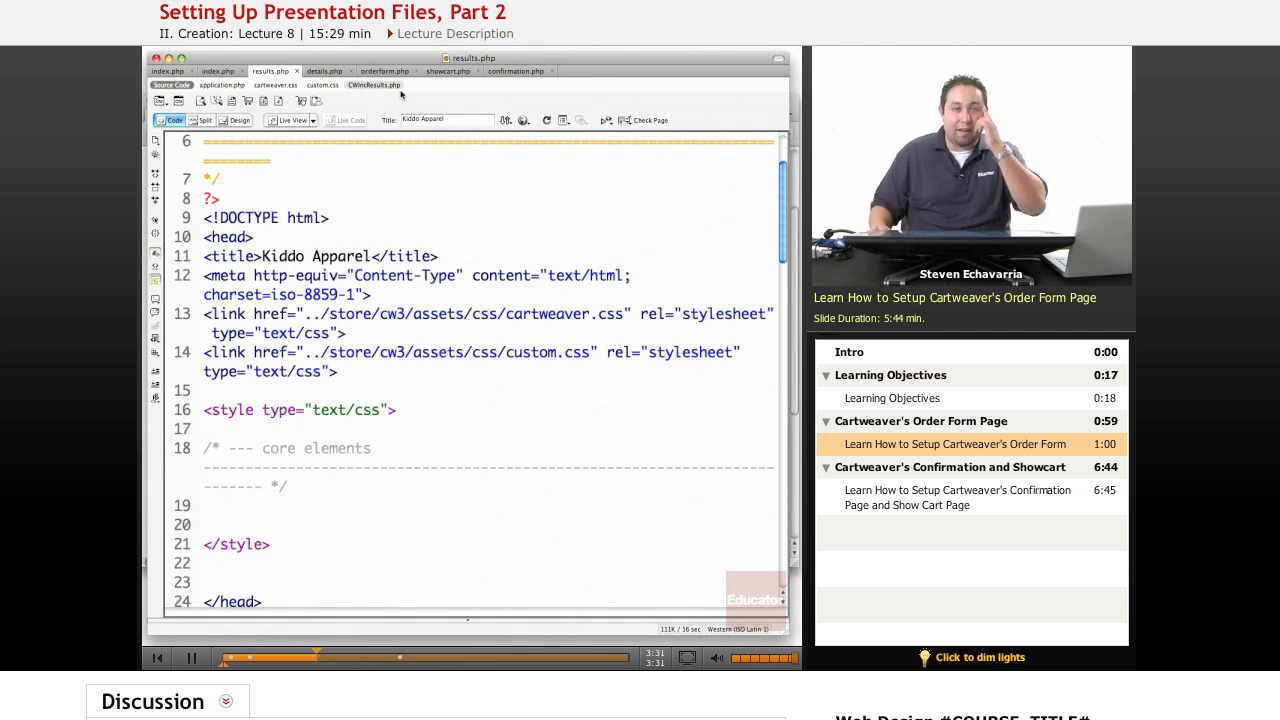
{"action": "mouse_move", "coordinate": [385, 70]}
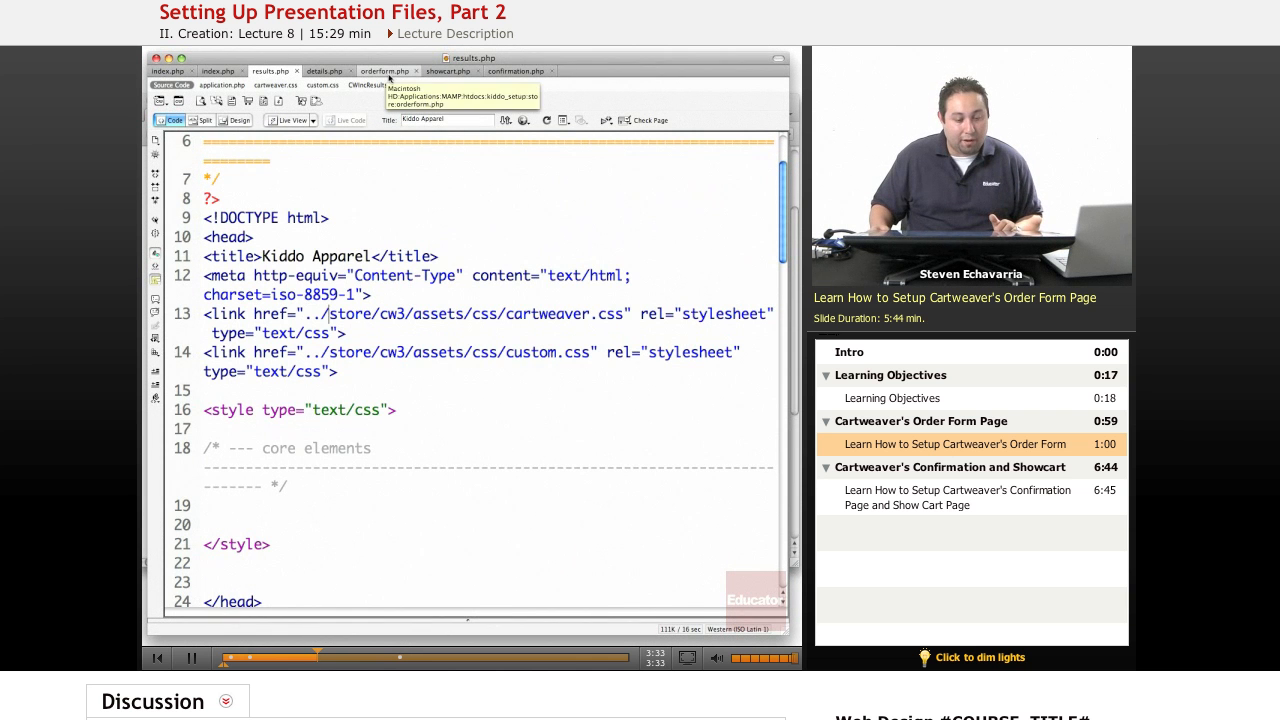
{"action": "left_click", "coordinate": [384, 70]}
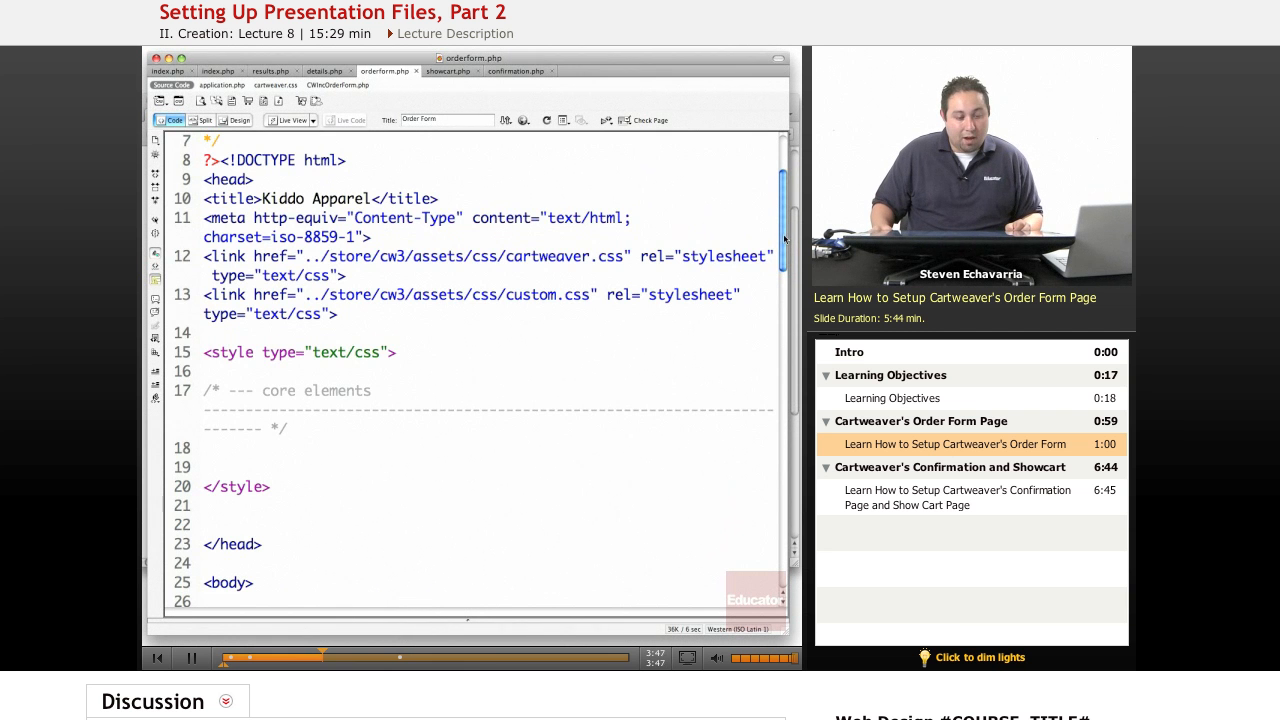
{"action": "scroll", "scroll_direction": "down", "scroll_amount": 3}
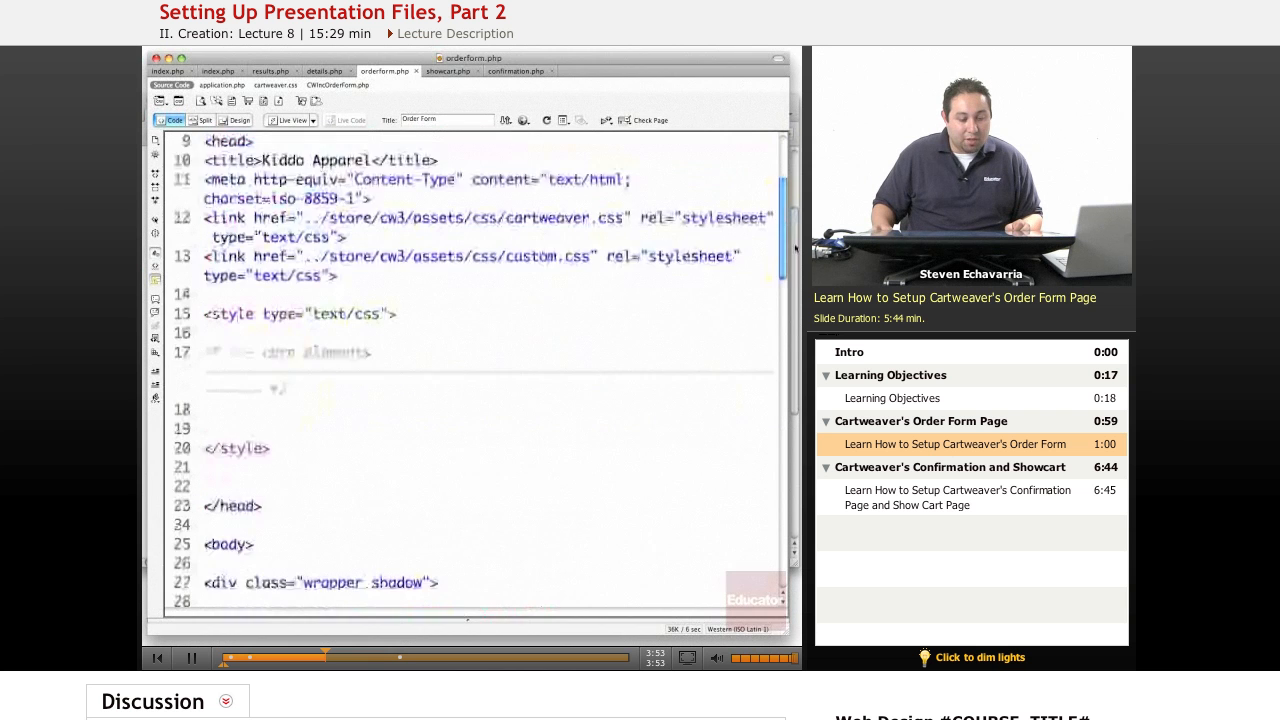
{"action": "scroll", "scroll_direction": "down", "scroll_amount": 3}
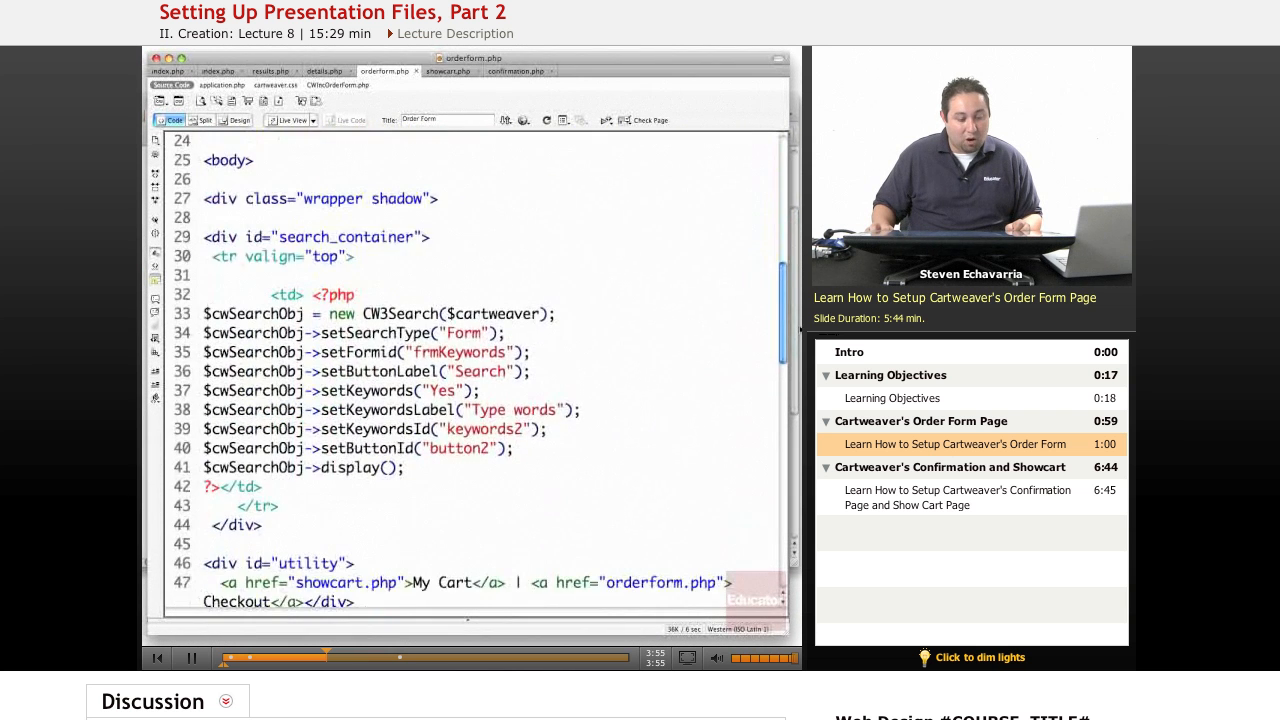
{"action": "scroll", "scroll_direction": "down", "scroll_amount": 3}
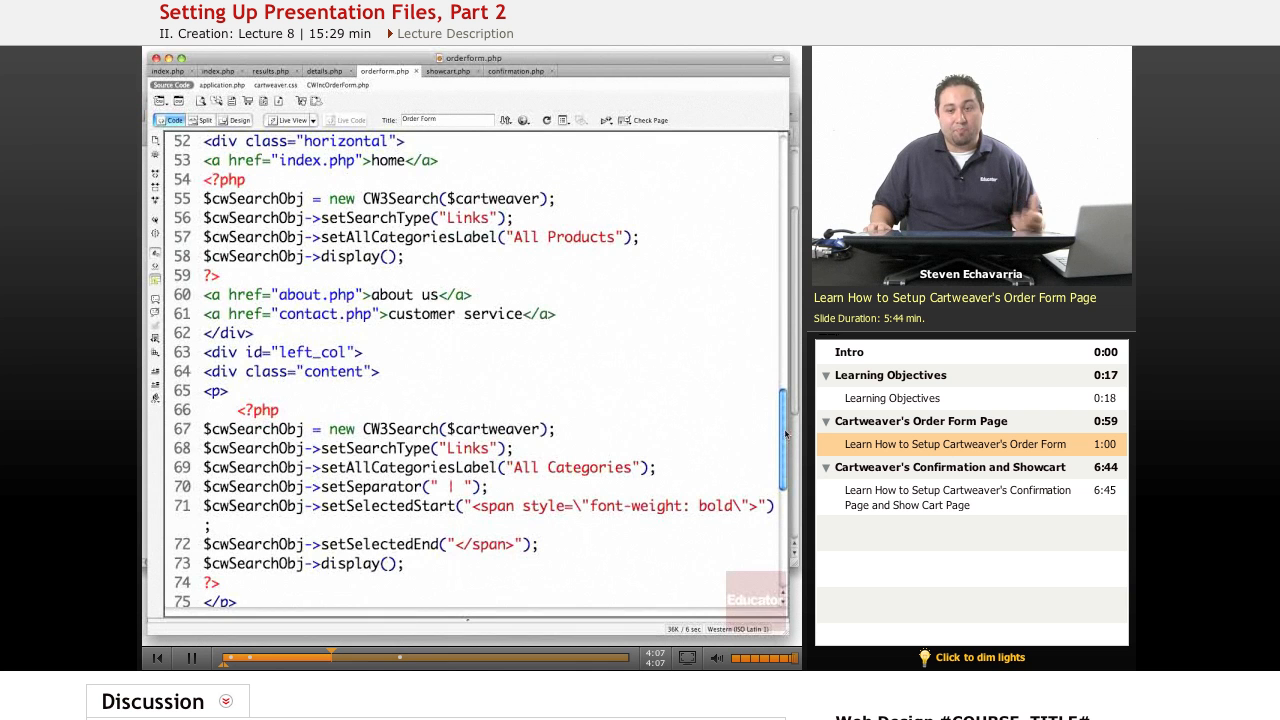
{"action": "scroll", "scroll_direction": "down", "scroll_amount": 3}
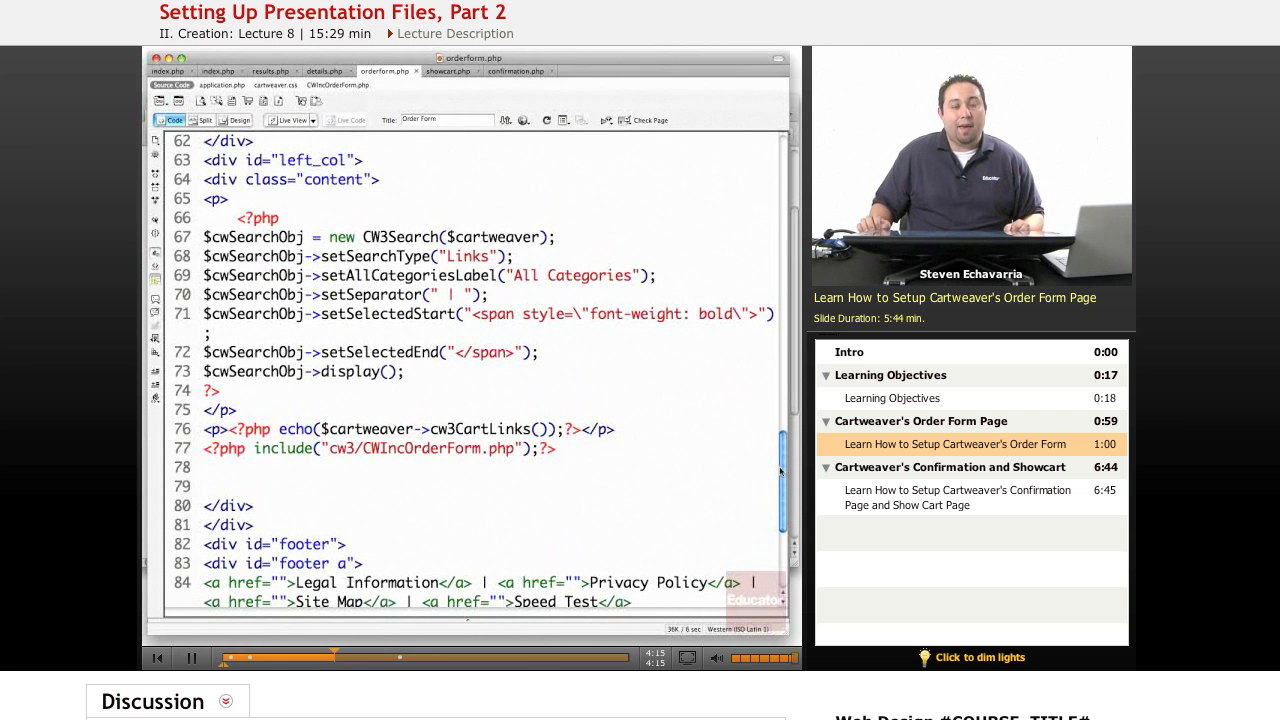
{"action": "scroll", "scroll_direction": "down", "scroll_amount": 3}
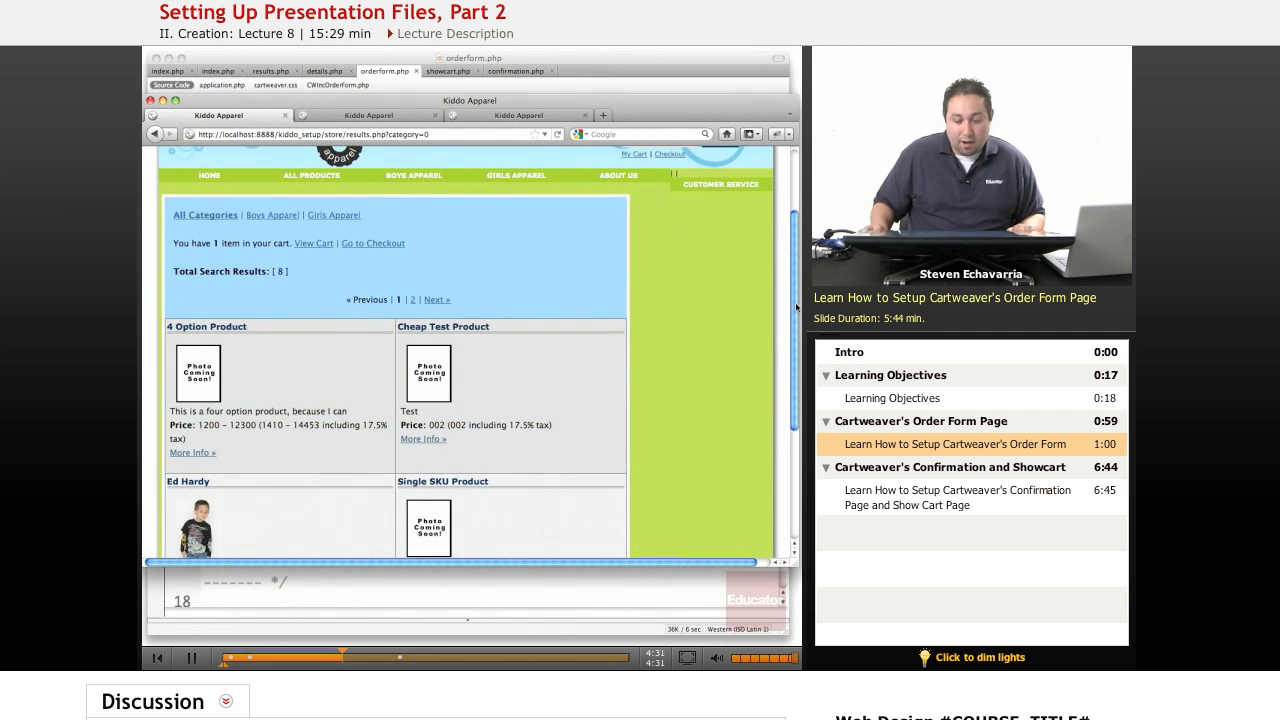
Step: Scroll the Kiddo Apparel results to open the Ed Hardy details page
{"action": "scroll", "scroll_direction": "down", "scroll_amount": 3}
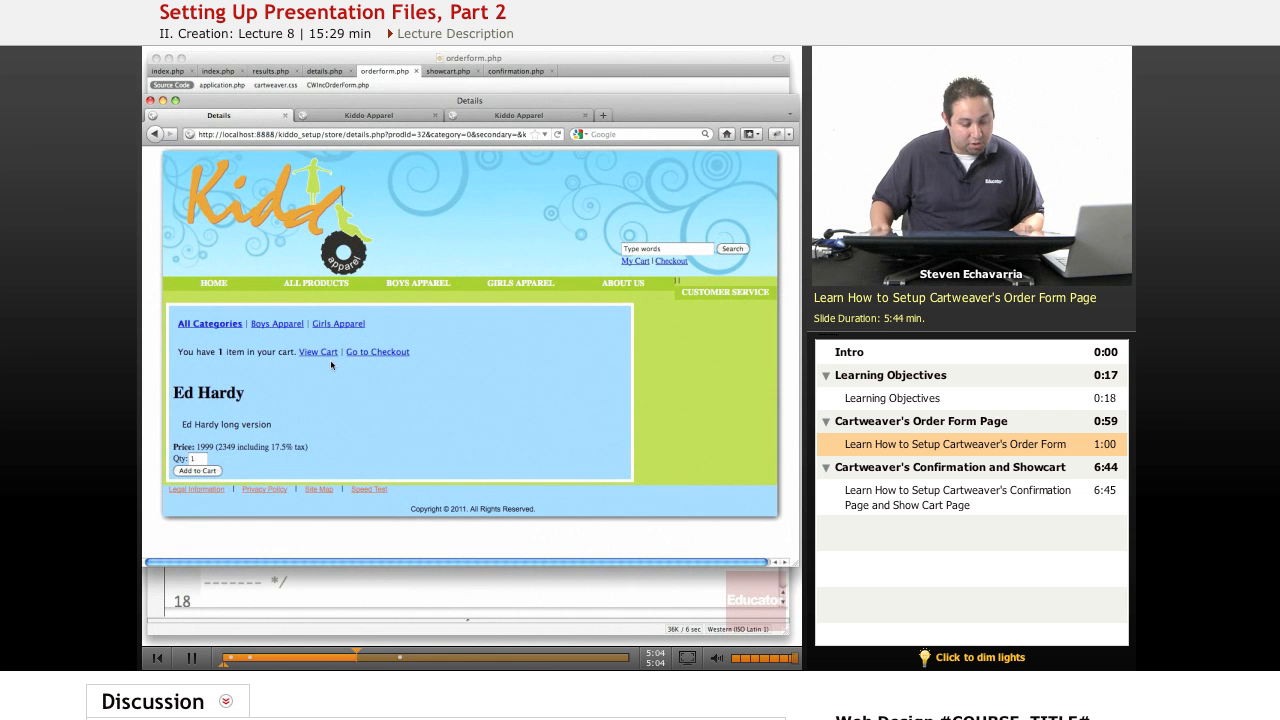
Step: Add Ed Hardy, update quantity to 1, and toggle Remove on then off
{"action": "left_click", "coordinate": [196, 470]}
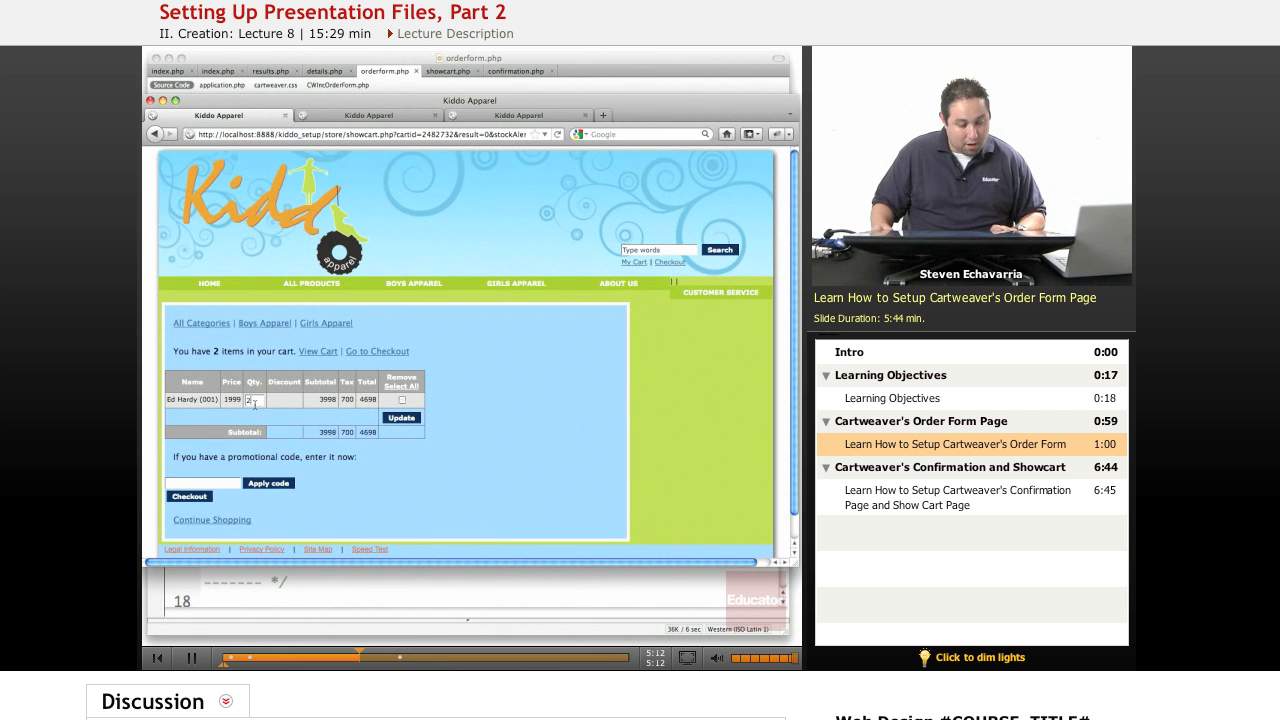
{"action": "left_click", "coordinate": [401, 417]}
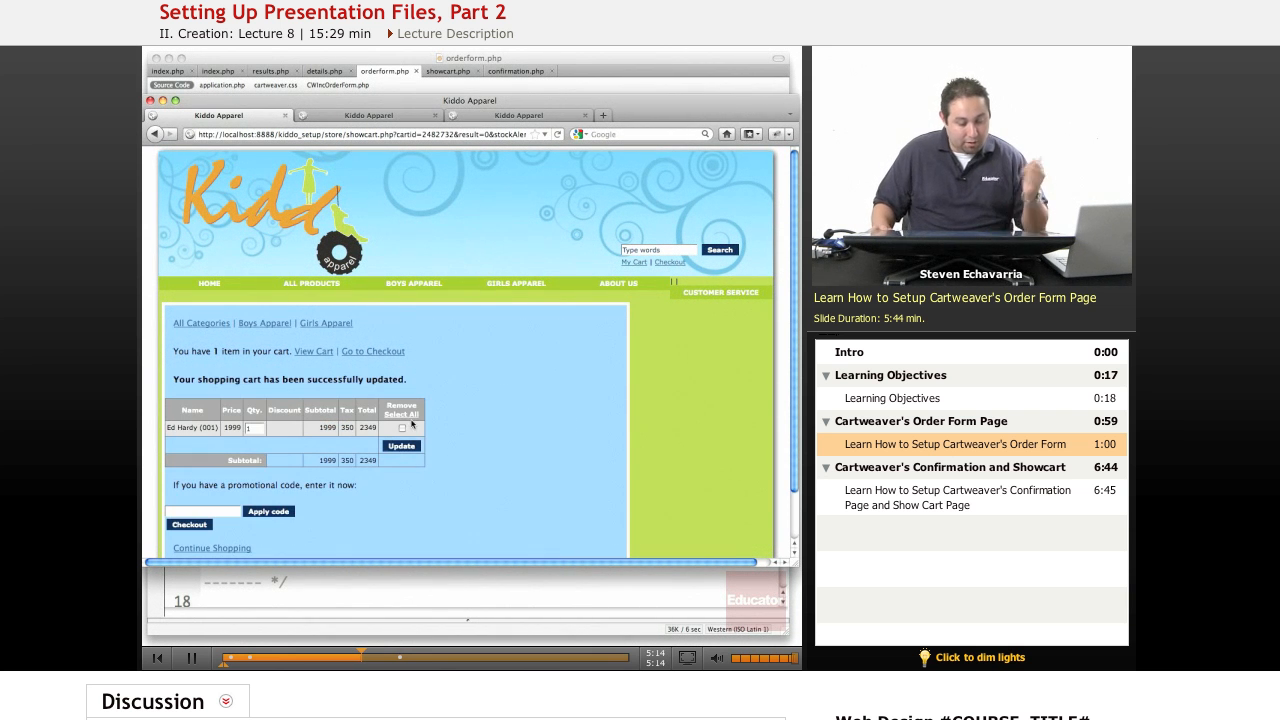
{"action": "left_click", "coordinate": [404, 428]}
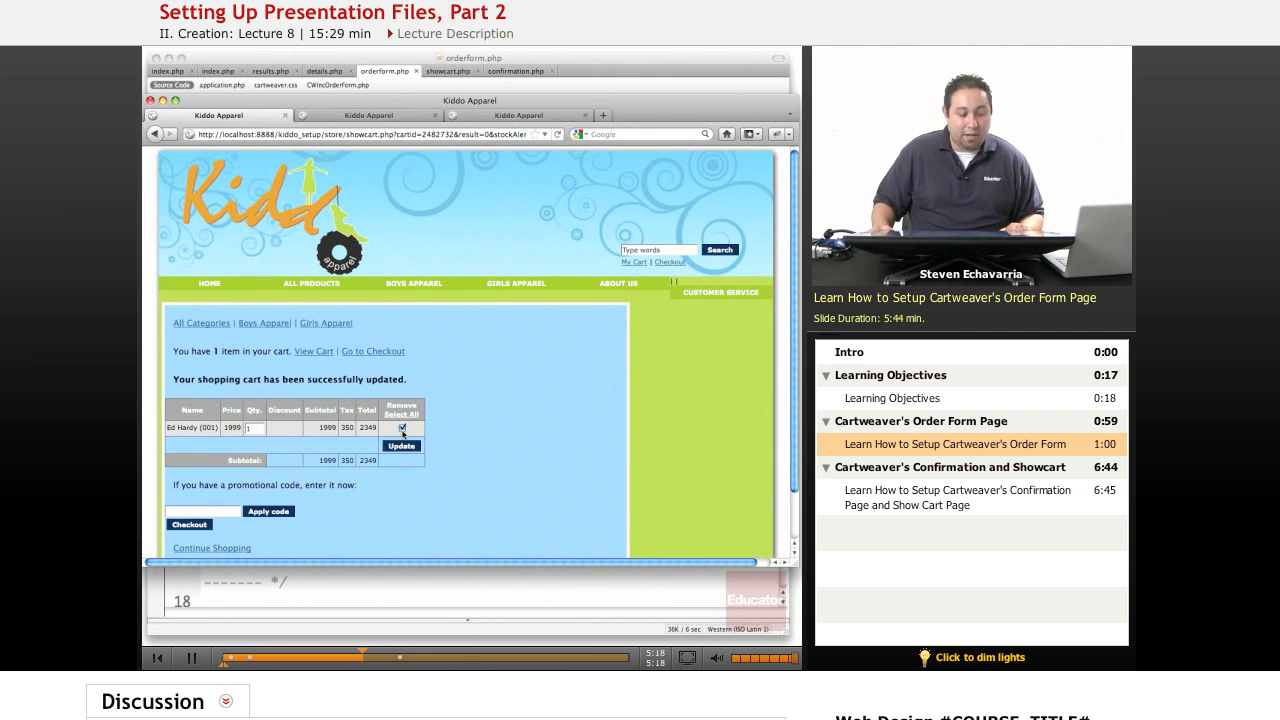
{"action": "left_click", "coordinate": [402, 428]}
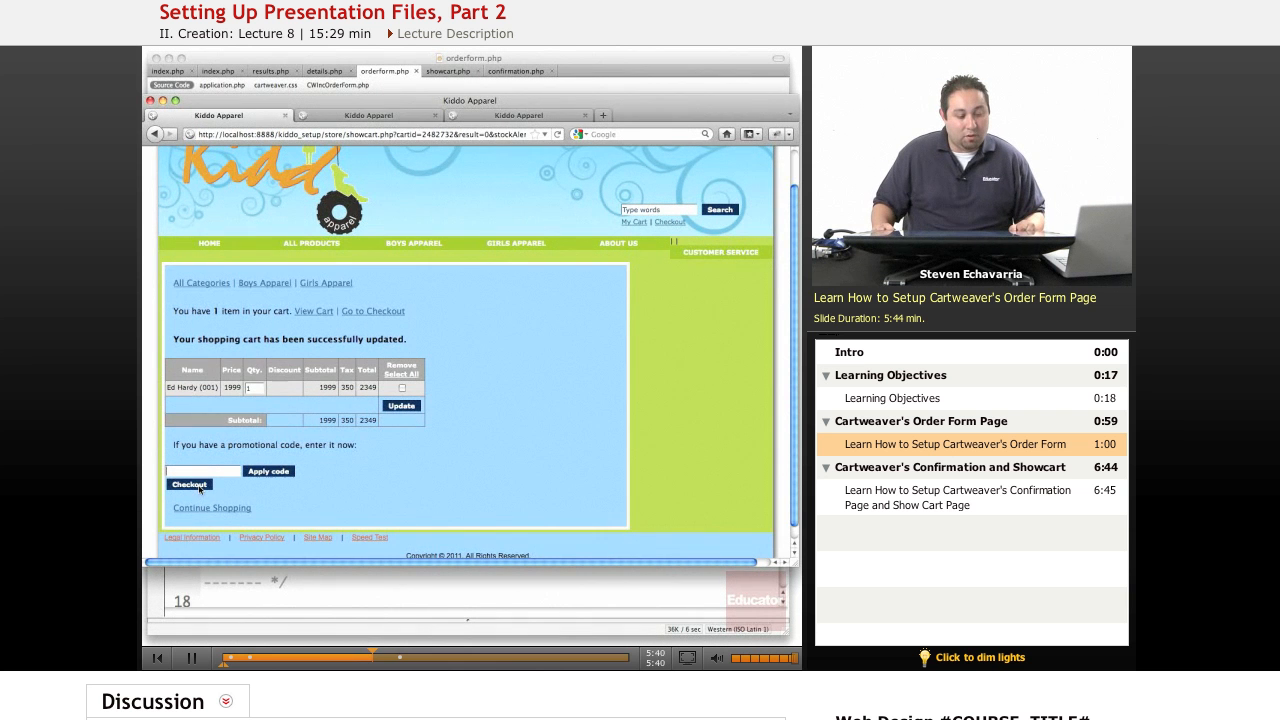
Step: Check out and scroll orderform.php through login, customer information and shipping address fields
{"action": "left_click", "coordinate": [188, 484]}
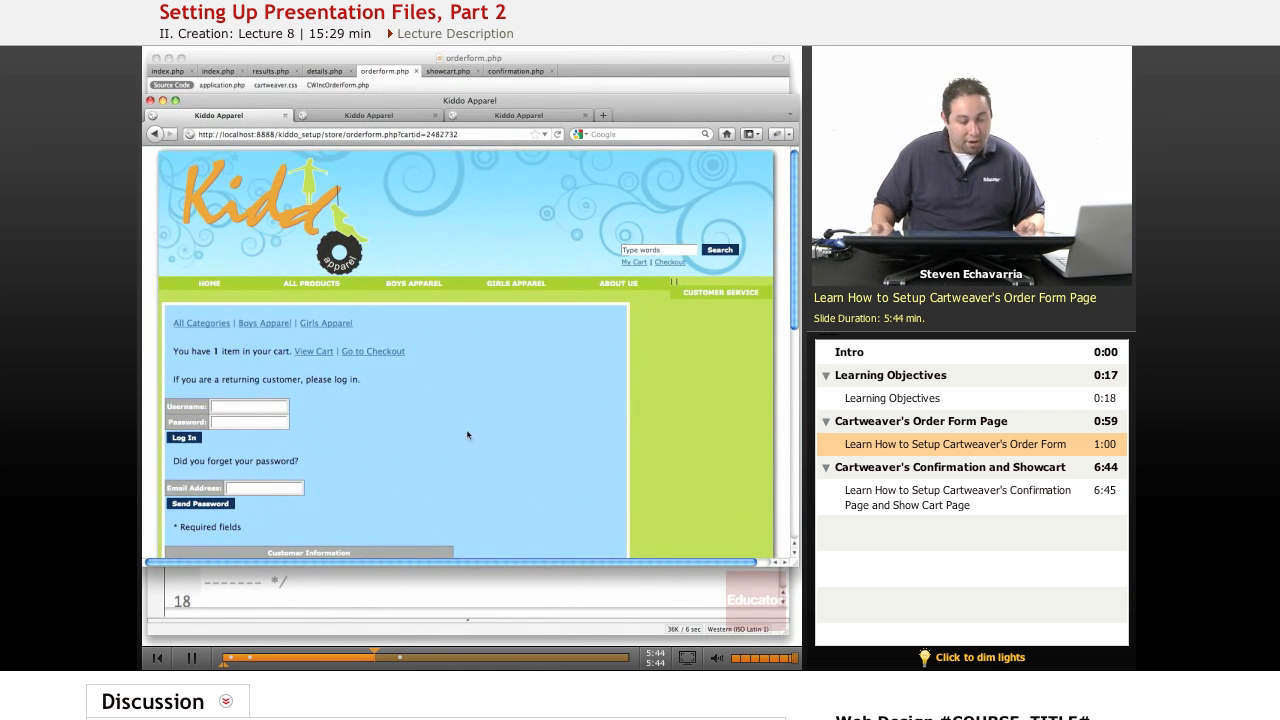
{"action": "scroll", "scroll_direction": "down", "scroll_amount": 3}
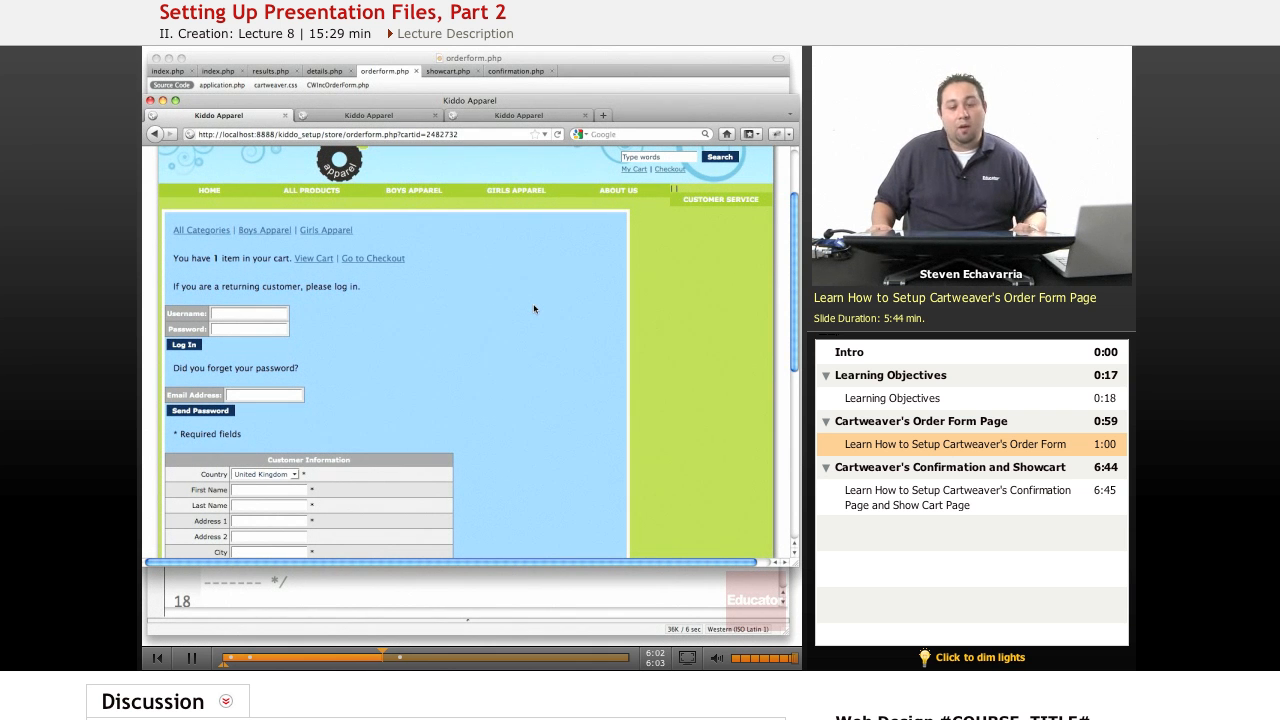
{"action": "mouse_move", "coordinate": [734, 303]}
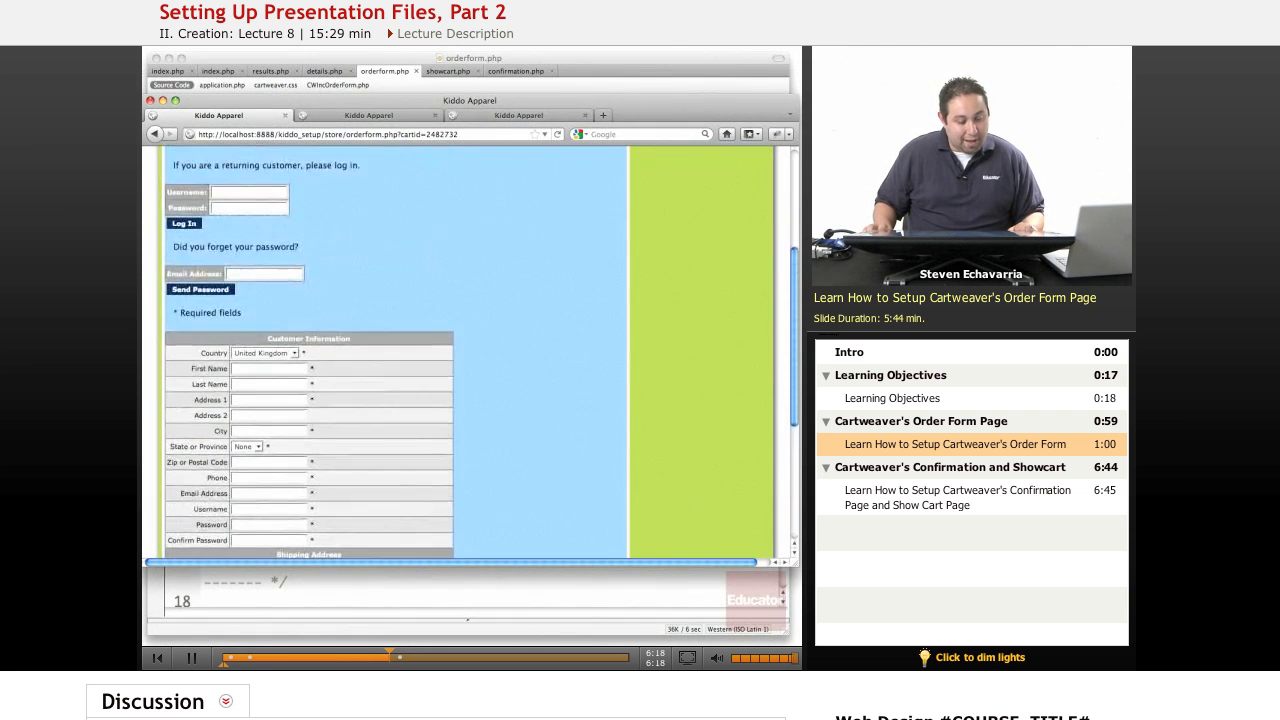
{"action": "scroll", "scroll_direction": "down", "scroll_amount": 3}
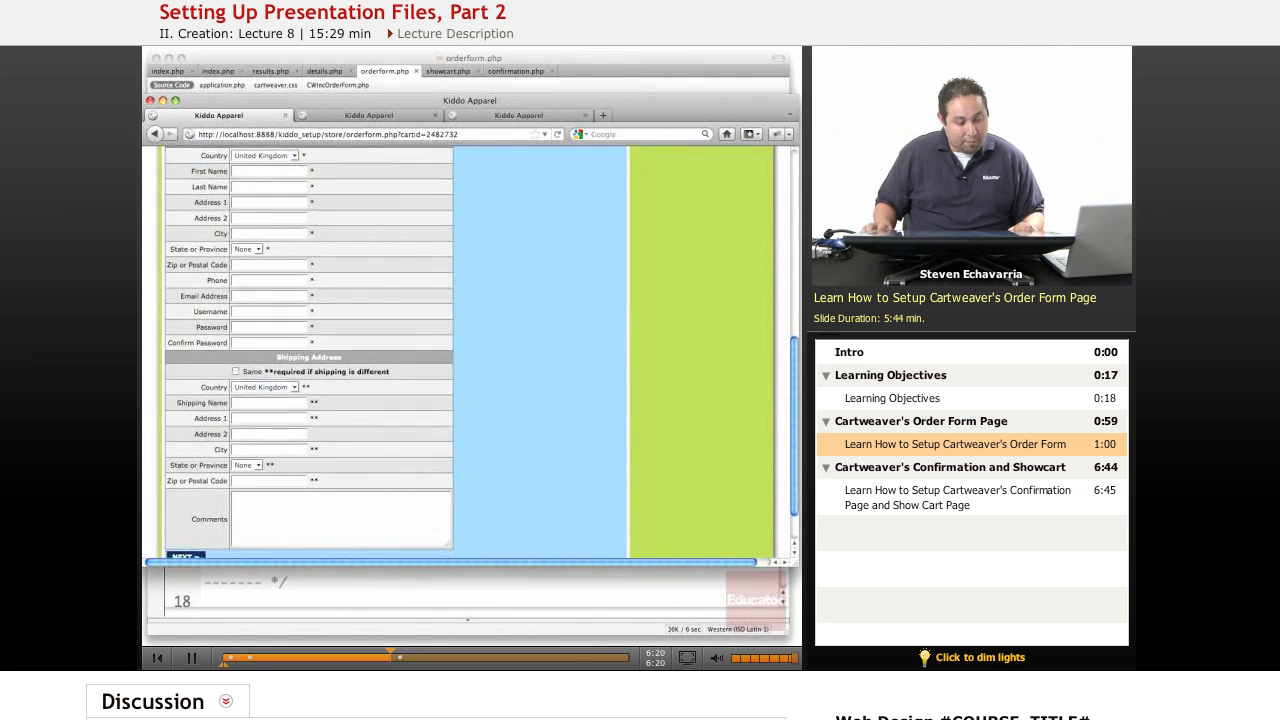